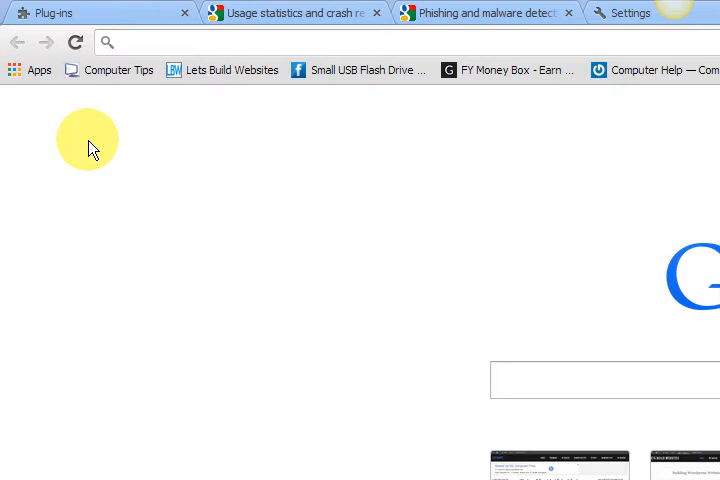
mouse_move(72, 138)
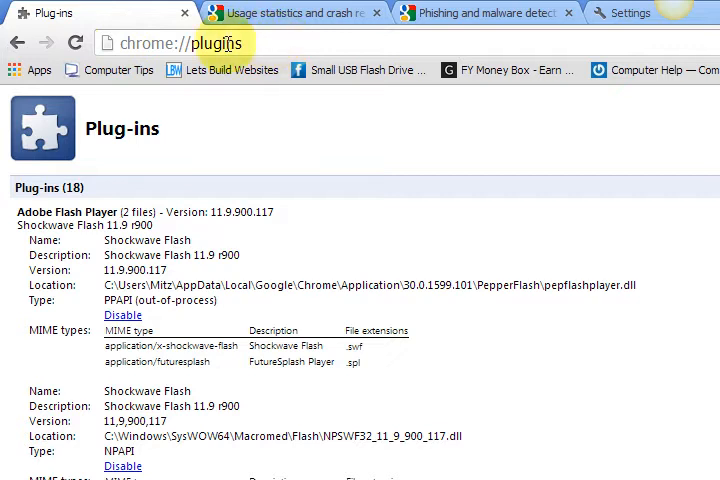
mouse_move(120, 44)
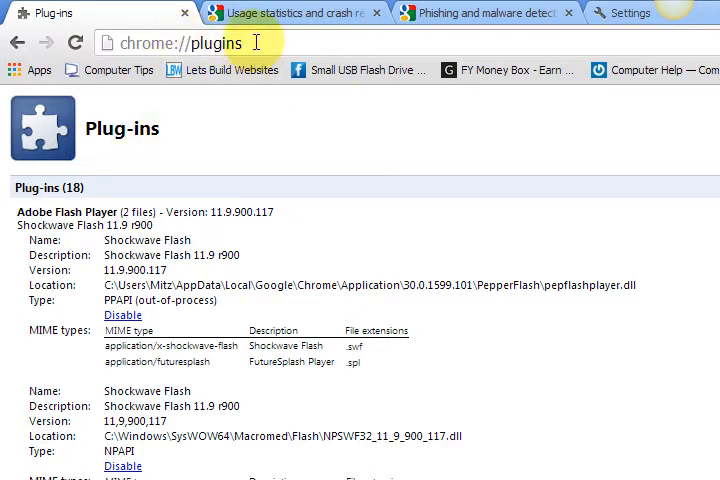
Scroll down the chrome://plugins page to the Adobe Flash Player (2 files) entry.
scroll(down, 3)
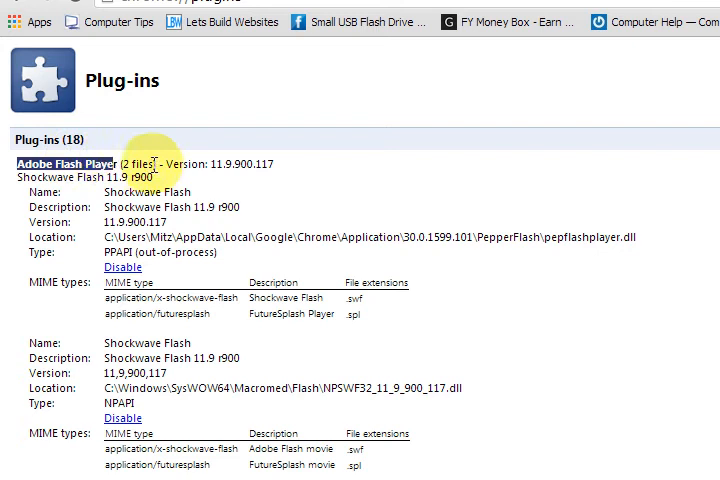
double_click(138, 164)
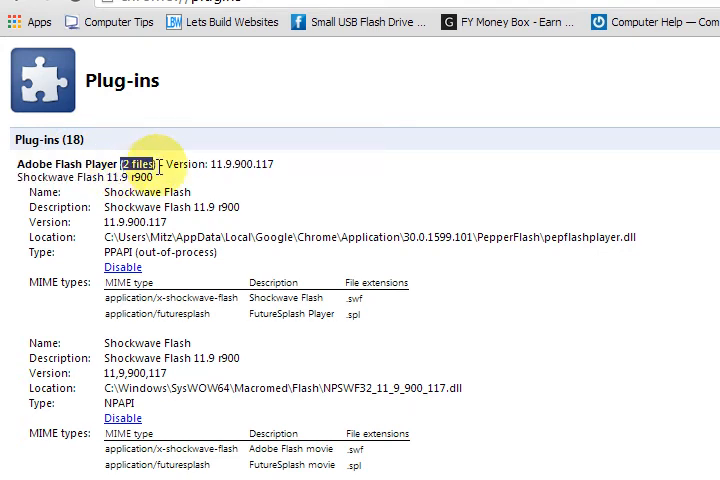
scroll(down, 3)
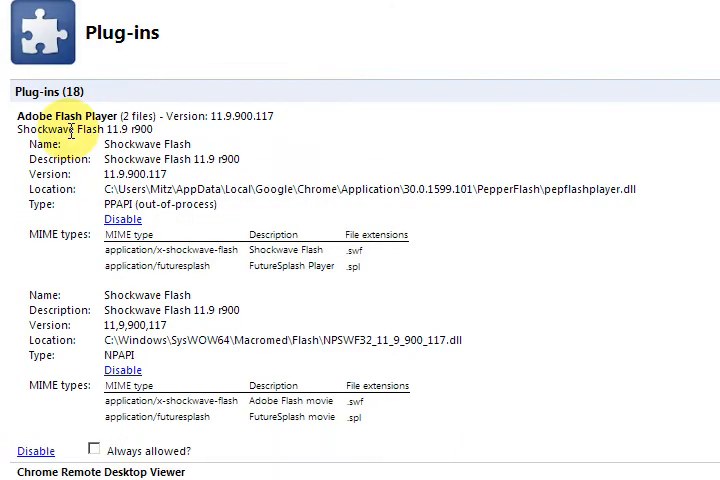
scroll(down, 3)
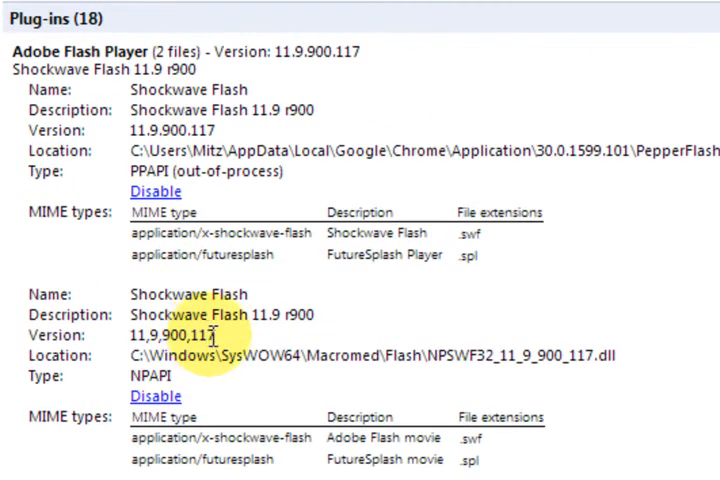
double_click(170, 336)
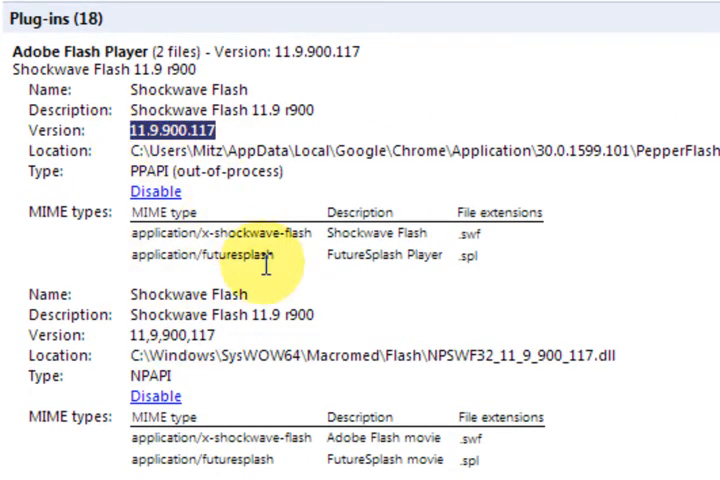
mouse_move(388, 410)
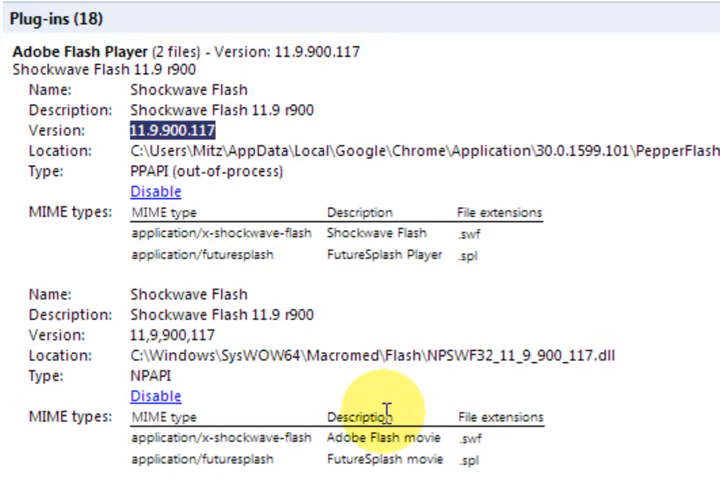
scroll(up, 3)
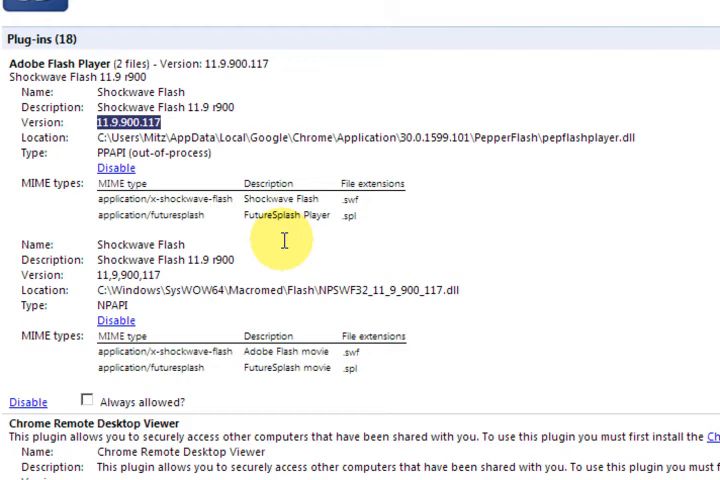
mouse_move(304, 272)
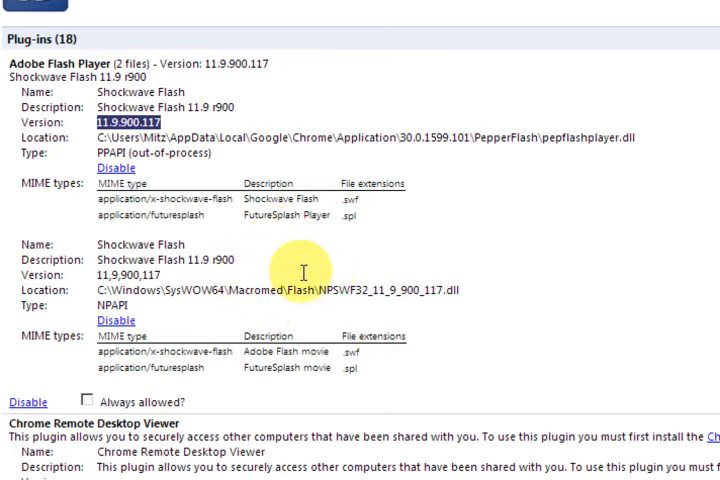
mouse_move(258, 276)
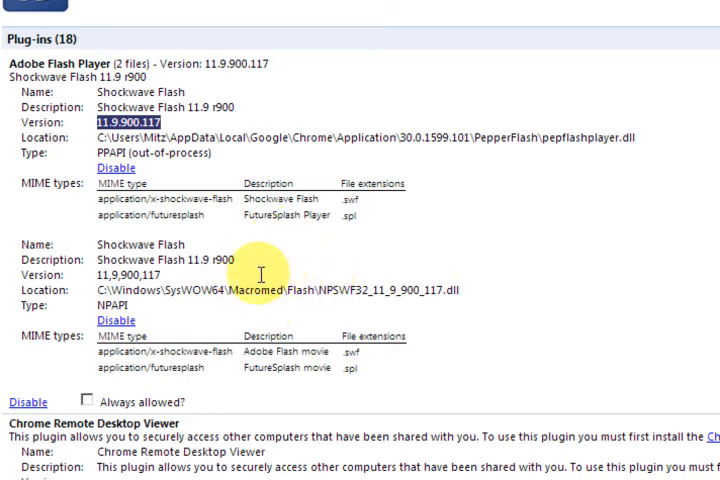
scroll(up, 3)
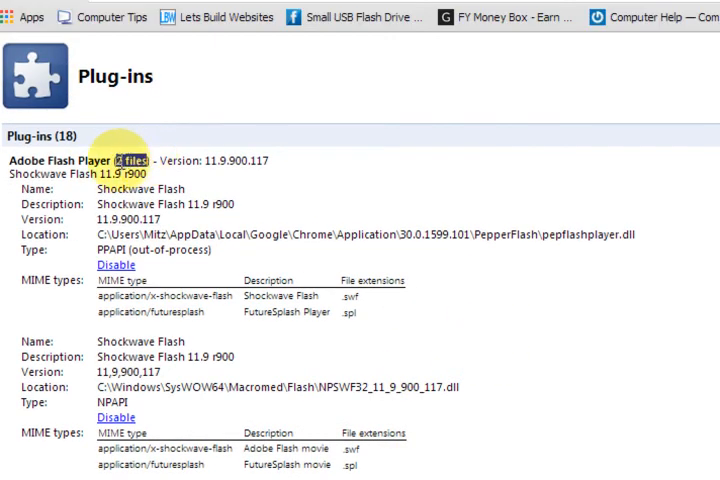
scroll(down, 3)
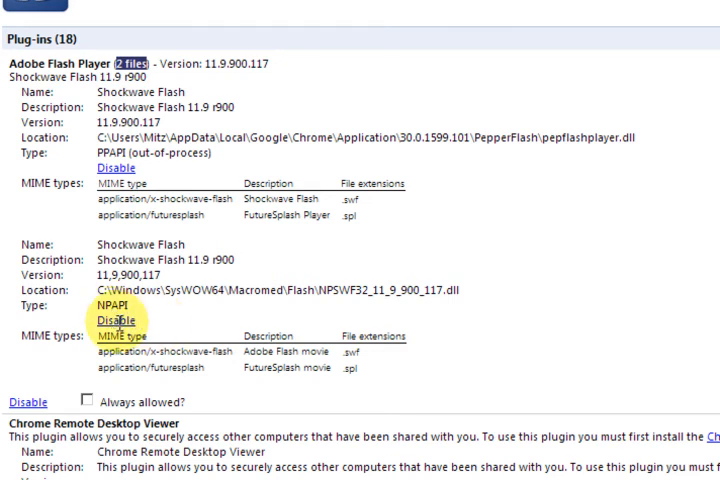
Disable the second, NPAPI Shockwave Flash entry so only the PepperFlash PPAPI one stays active.
click(114, 312)
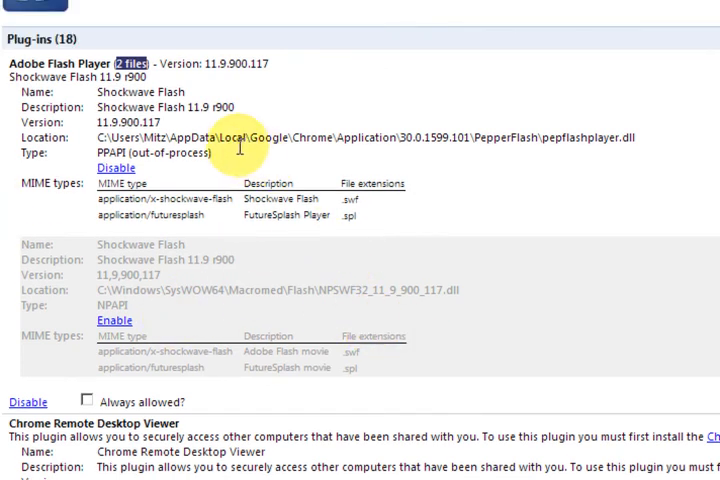
scroll(up, 3)
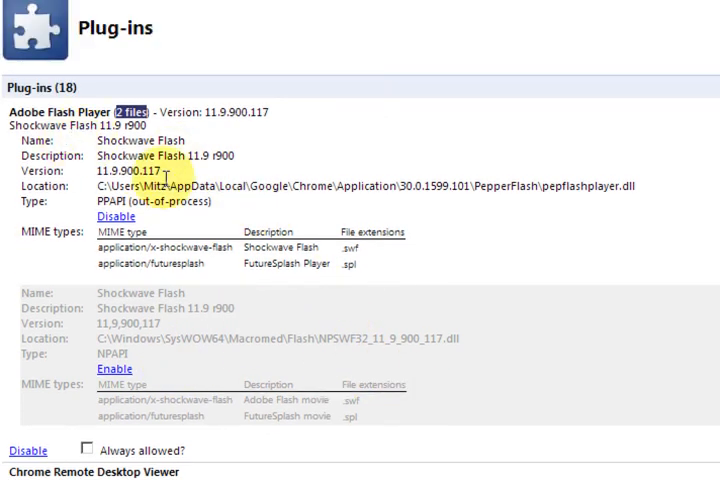